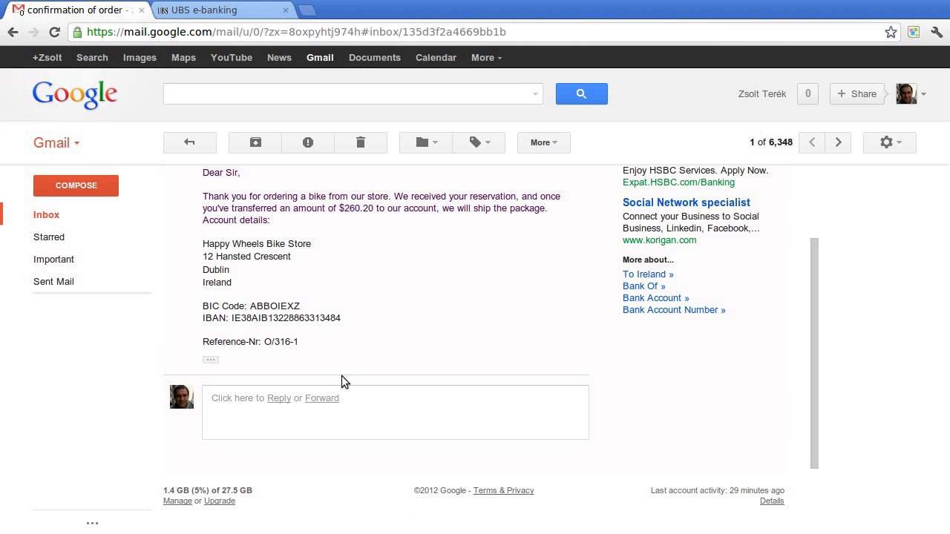
mouse_move(340, 220)
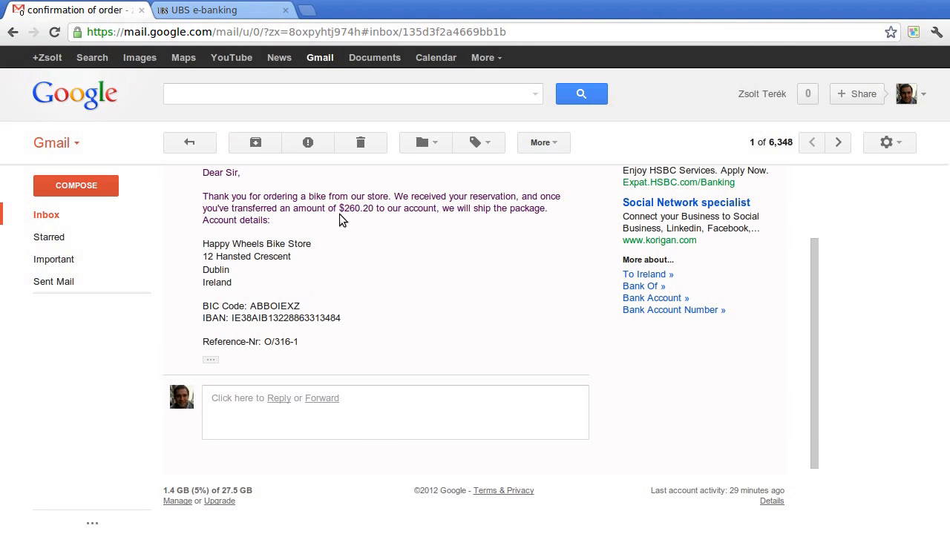
double_click(357, 208)
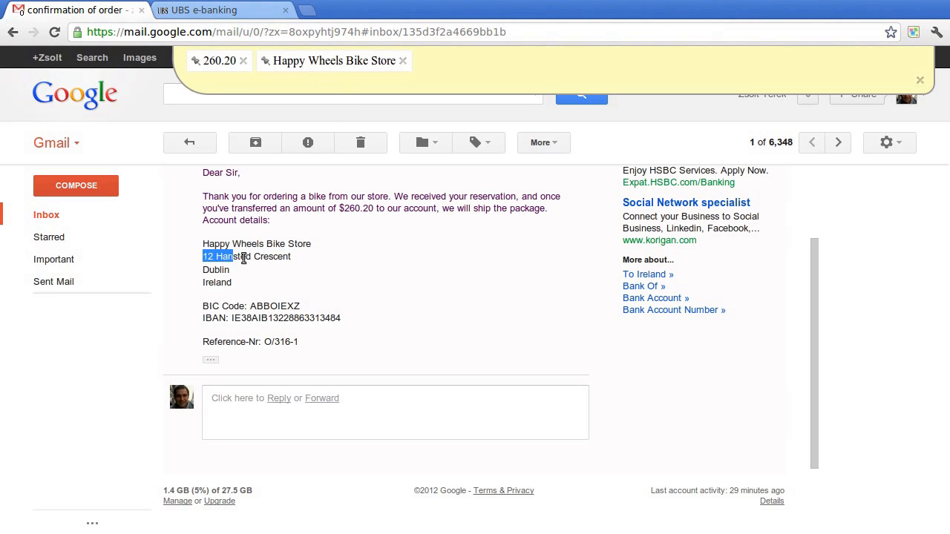
left_click_drag(205, 255, 291, 255)
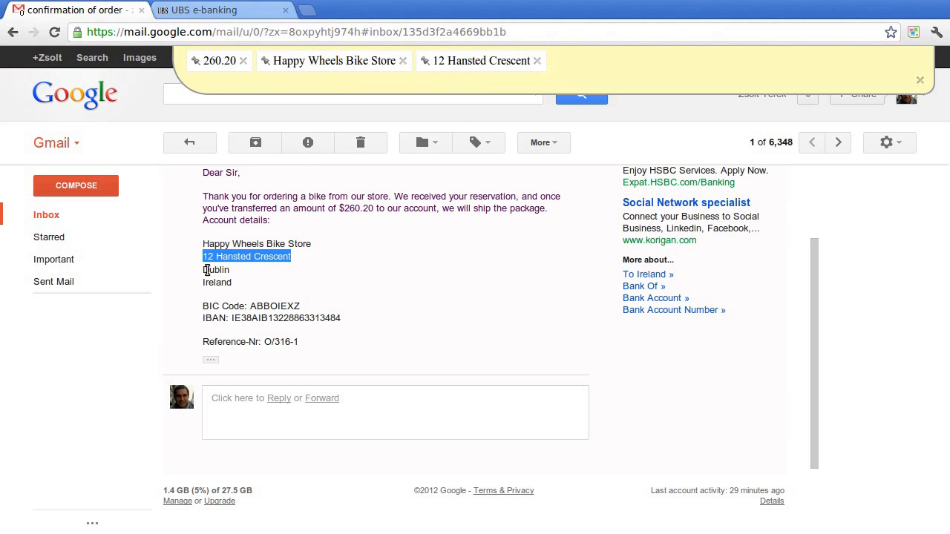
double_click(216, 270)
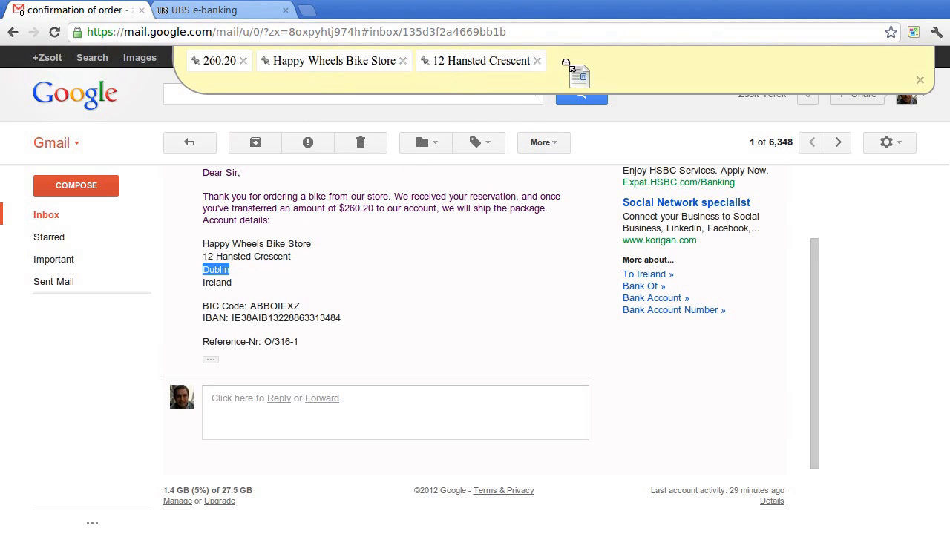
left_click_drag(216, 269, 578, 74)
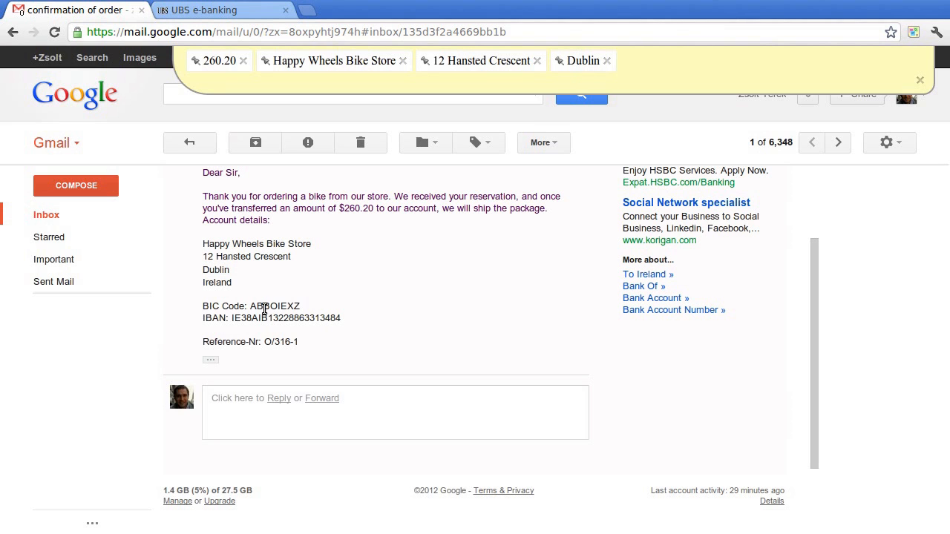
Step: Collect the BIC code ABBOIEXZ, the IBAN and reference number O/316-1 into the clipboard bar
double_click(273, 306)
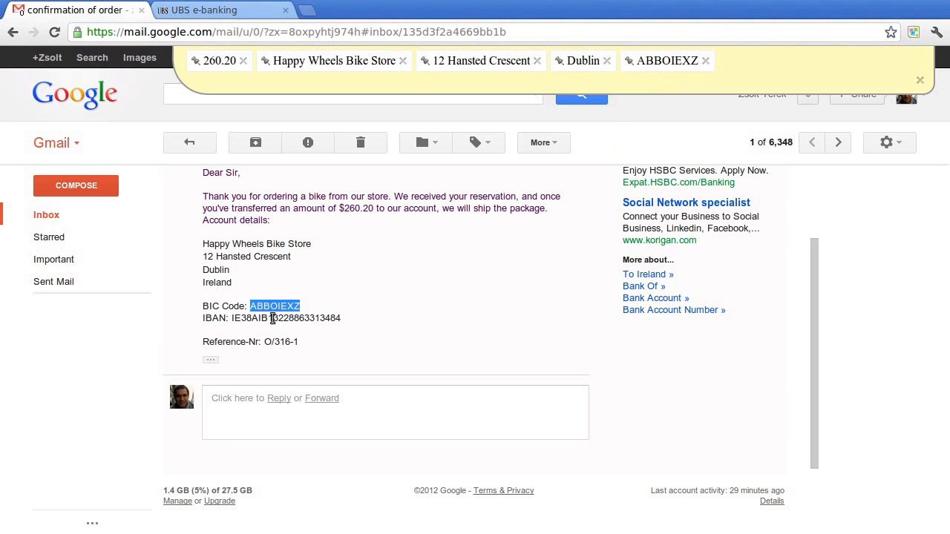
right_click(284, 318)
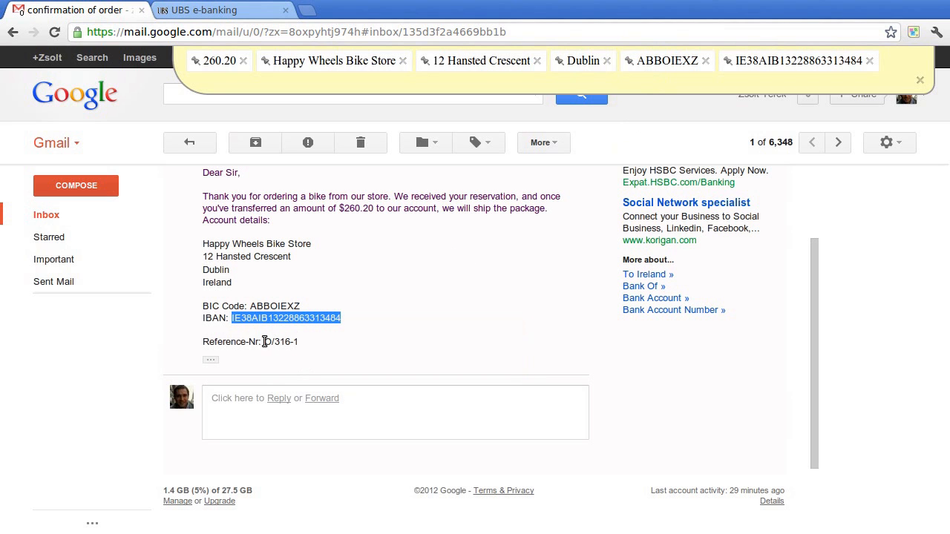
right_click(279, 342)
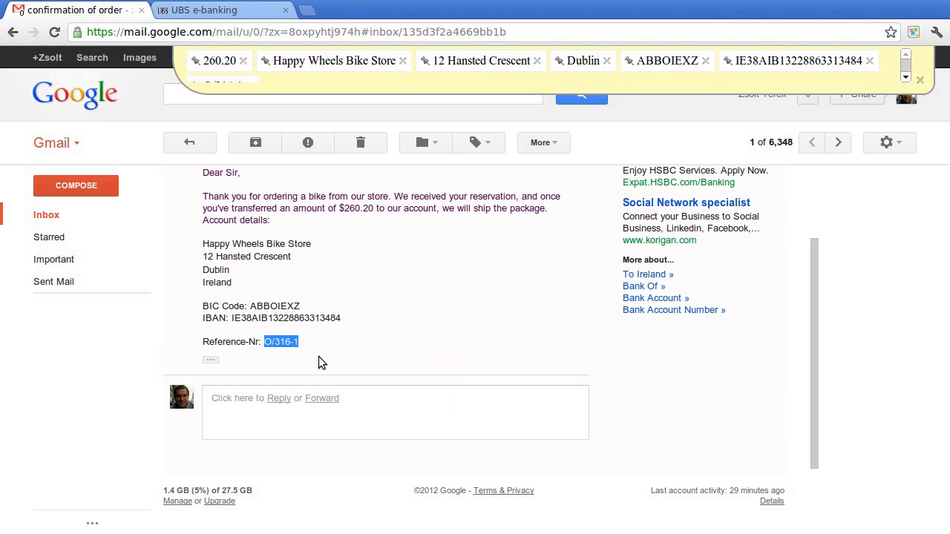
mouse_move(200, 21)
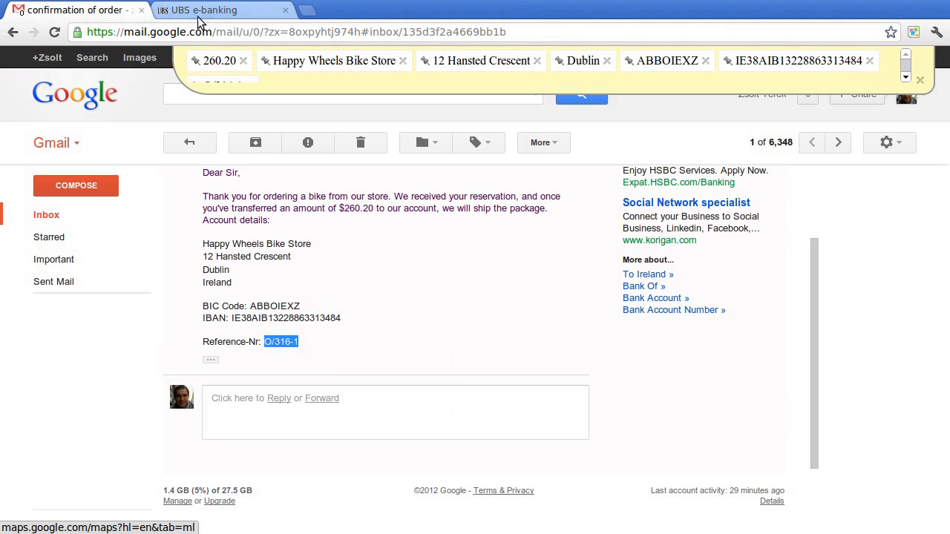
Step: In the UBS payment-abroad form, enter amount 260.20 and choose currency USD - UNITED STATES
left_click(199, 9)
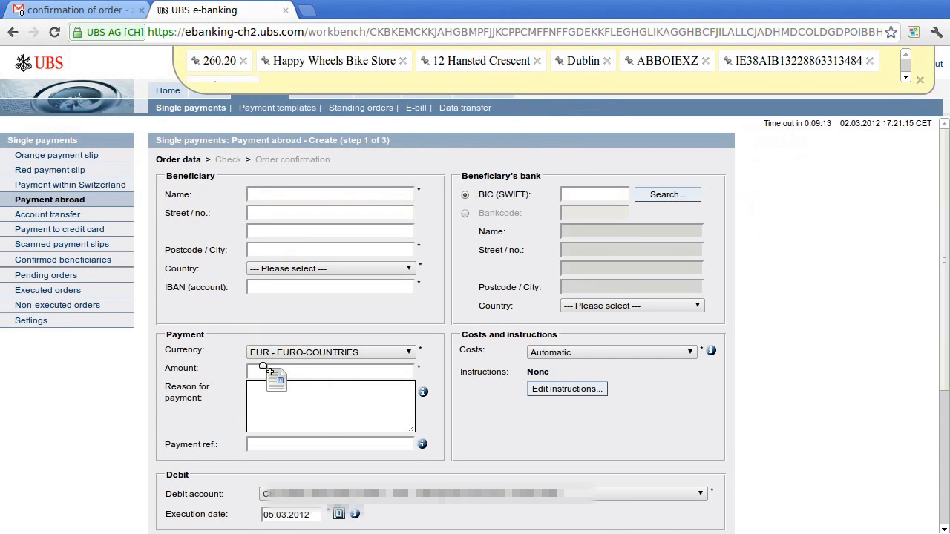
left_click(329, 352)
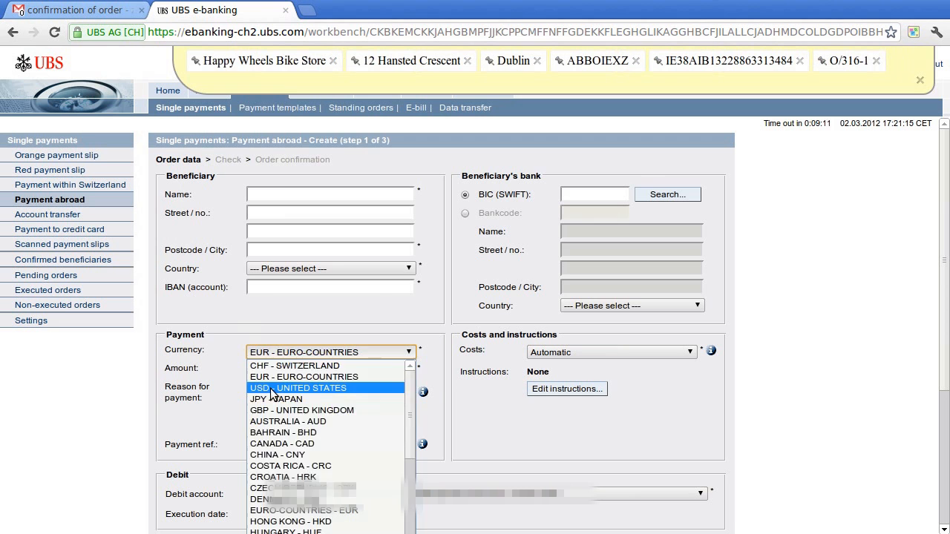
left_click(300, 387)
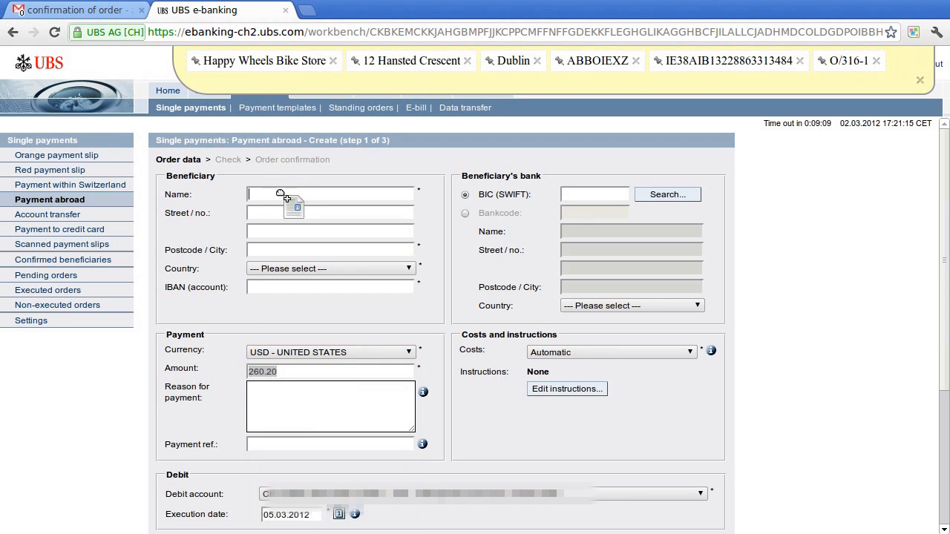